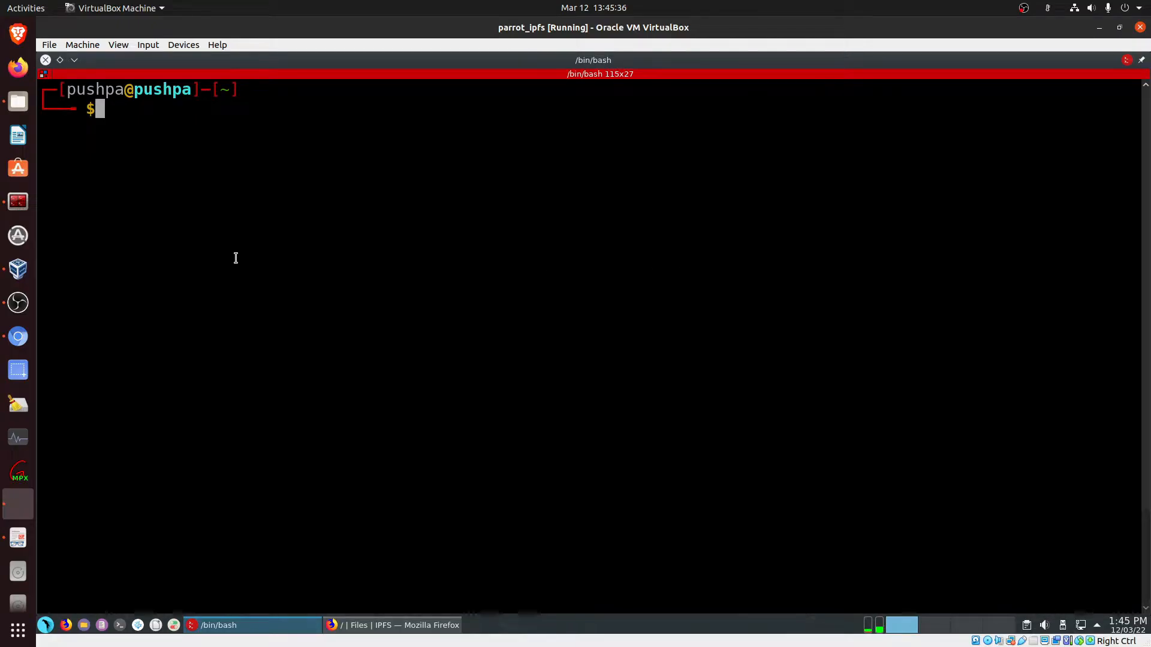
pyautogui.moveTo(233, 167)
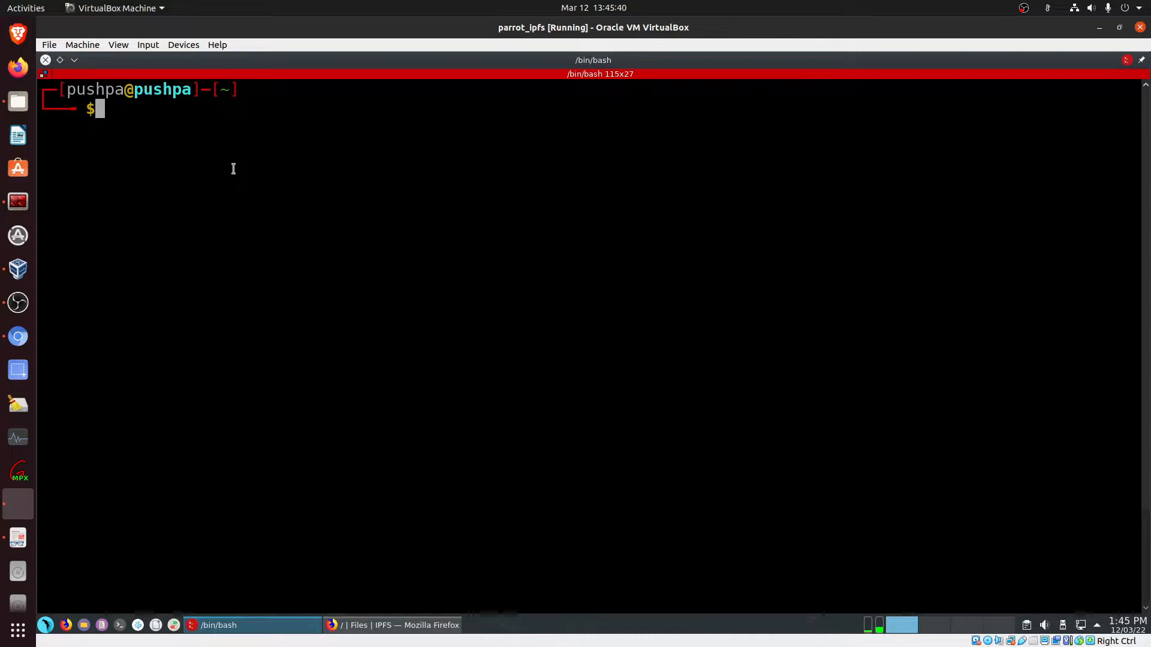
# - List the folder and run 'ipfs add 640.mp4' to get the file's content hash, then start a new ipfs command
pyautogui.write('ls')
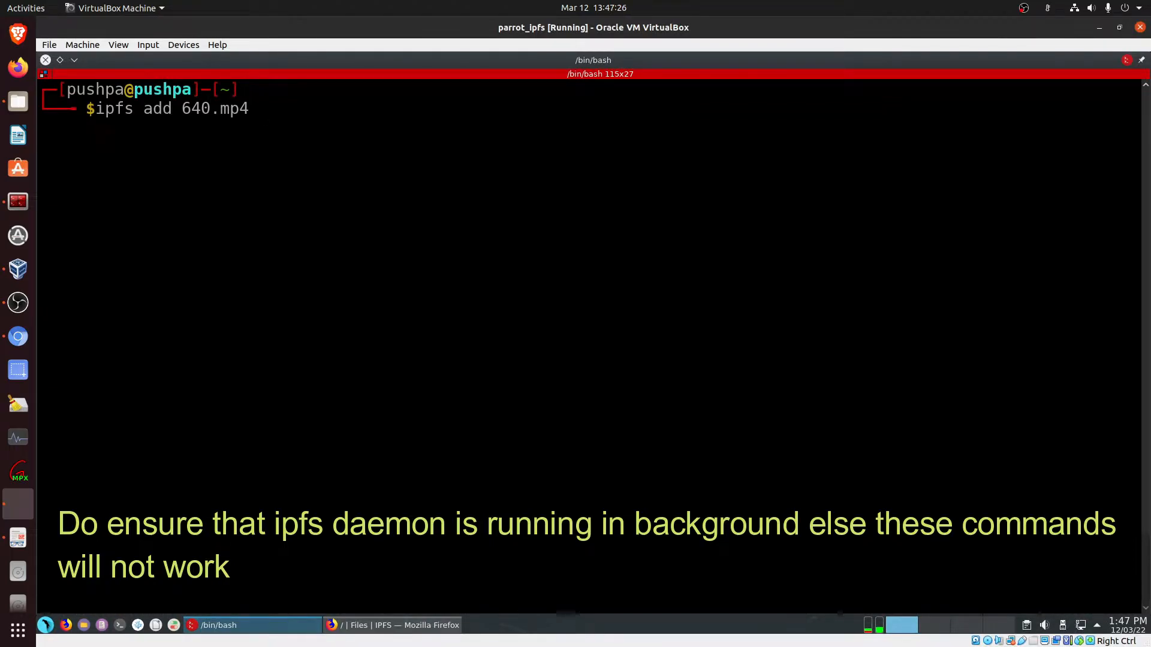
pyautogui.press('Return')
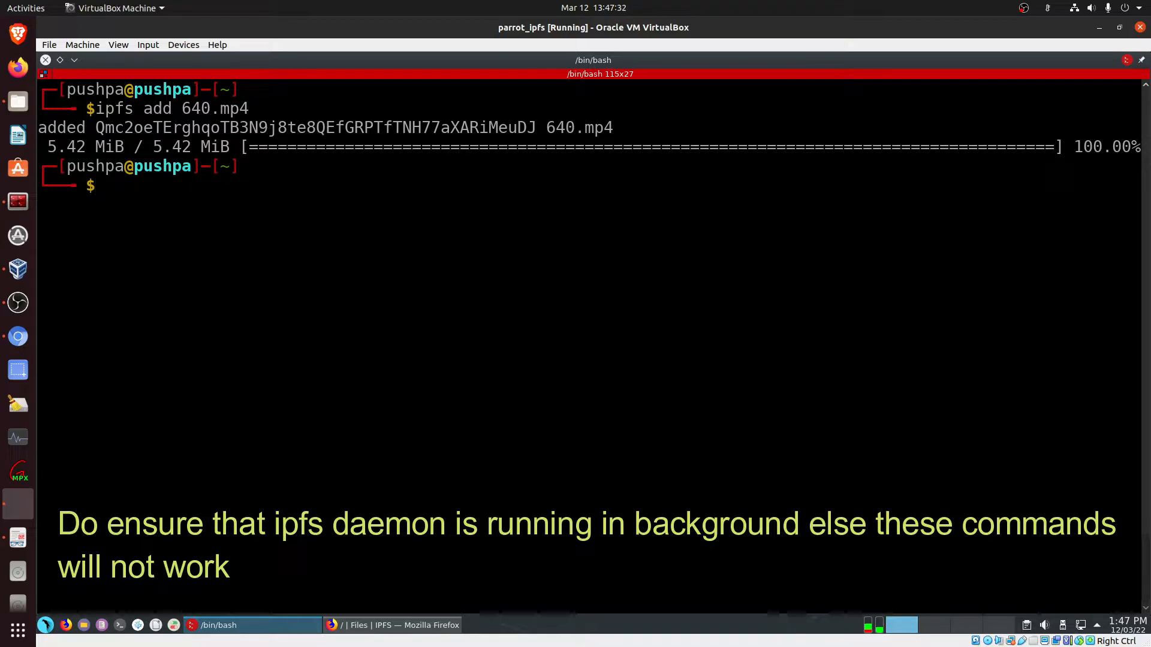
pyautogui.write('ipfs')
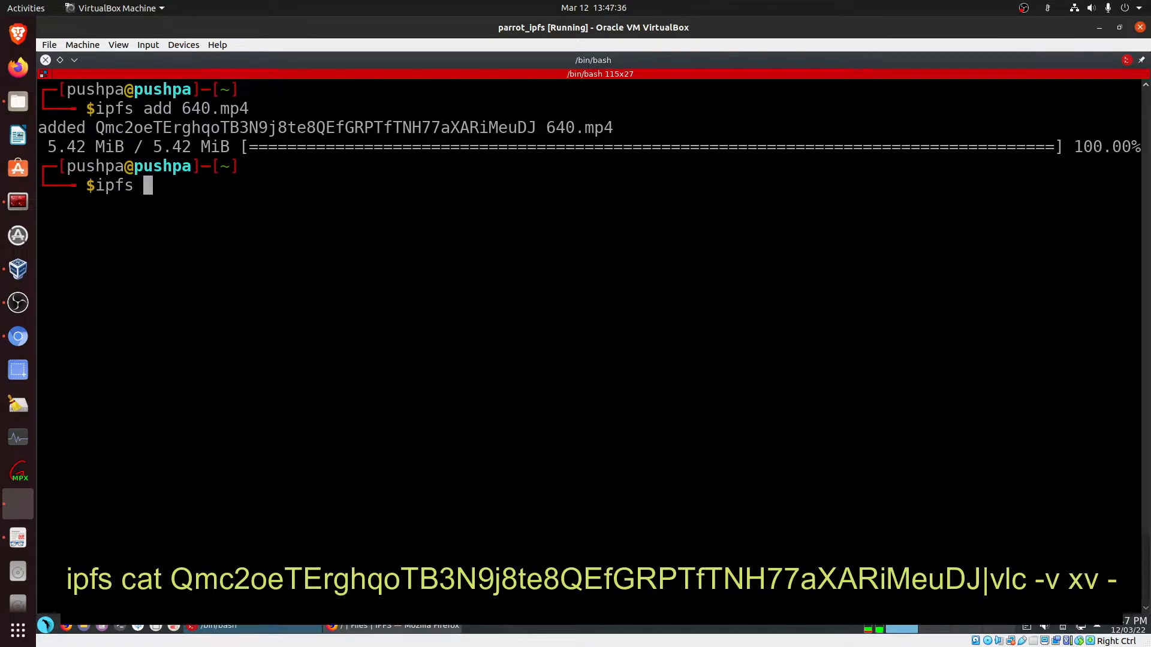
# - Run 'ipfs cat <hash> | vlc -v xv -' to pipe the video's IPFS content into VLC
pyautogui.write('cat')
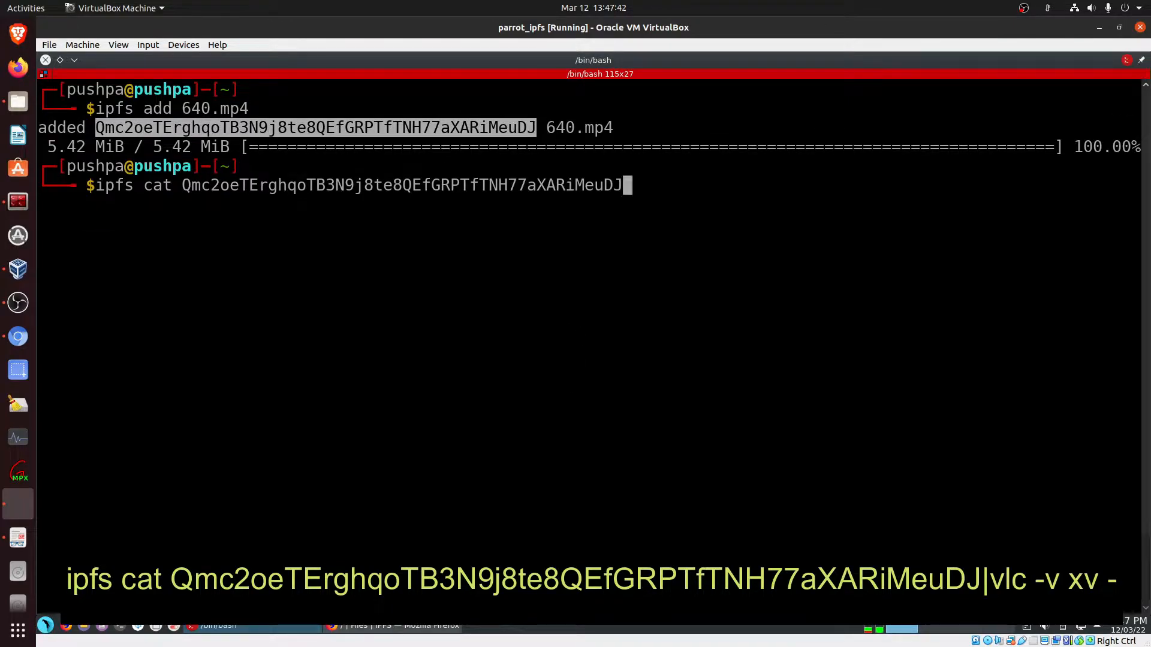
pyautogui.write('|')
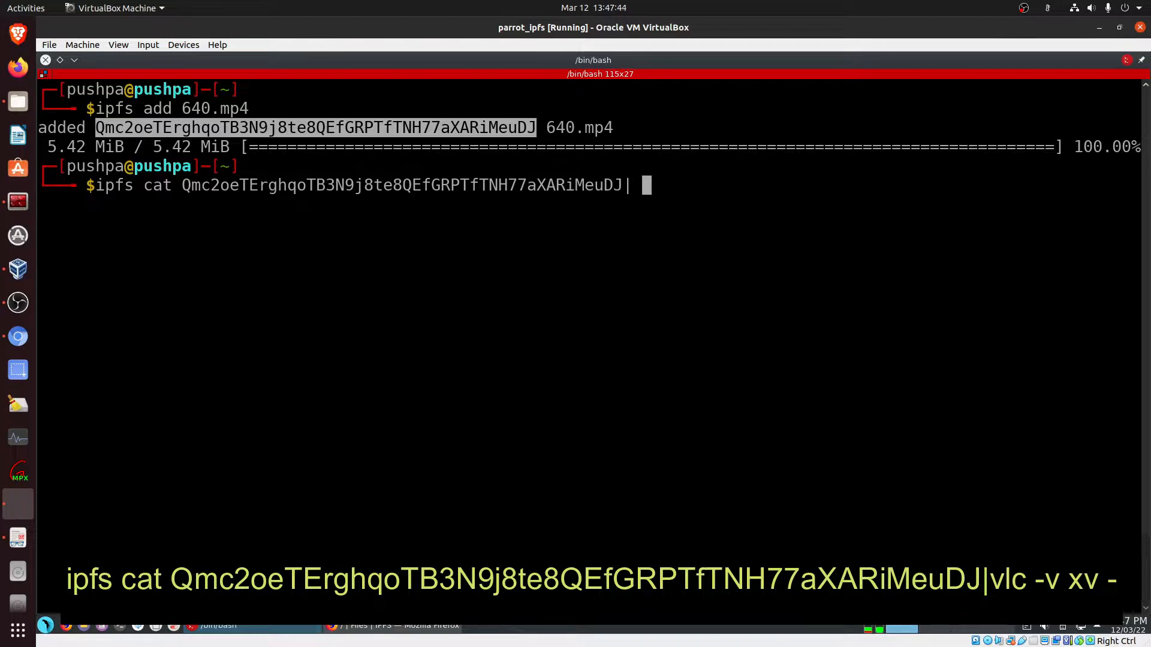
pyautogui.write('vlc -')
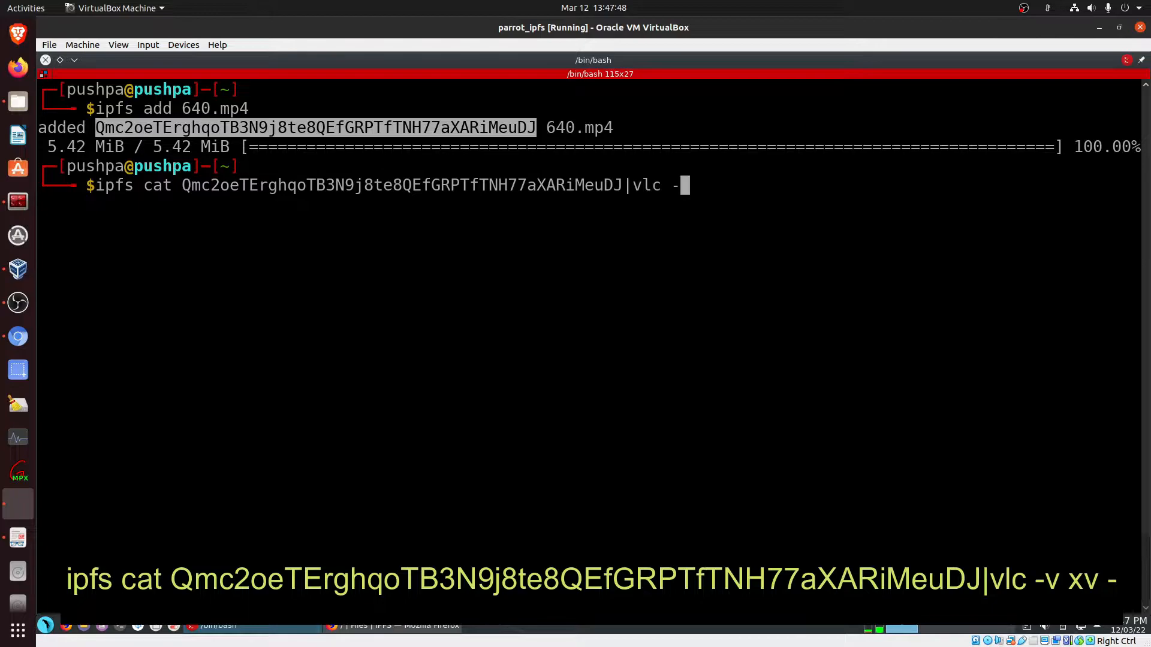
pyautogui.write('v')
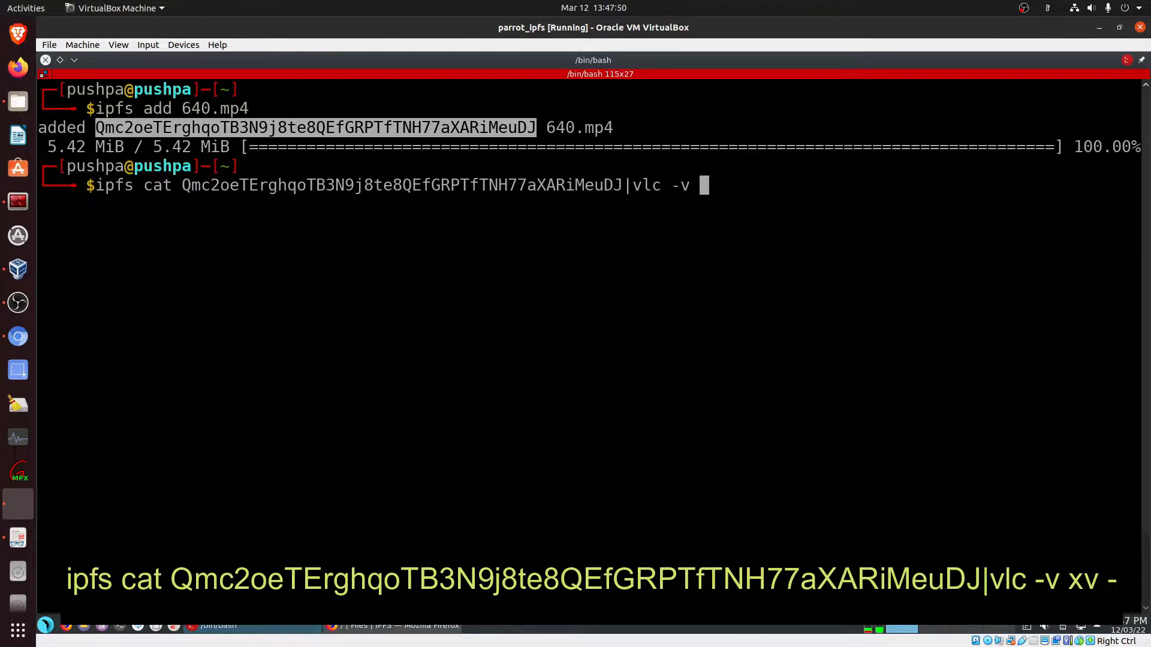
pyautogui.write('xv -')
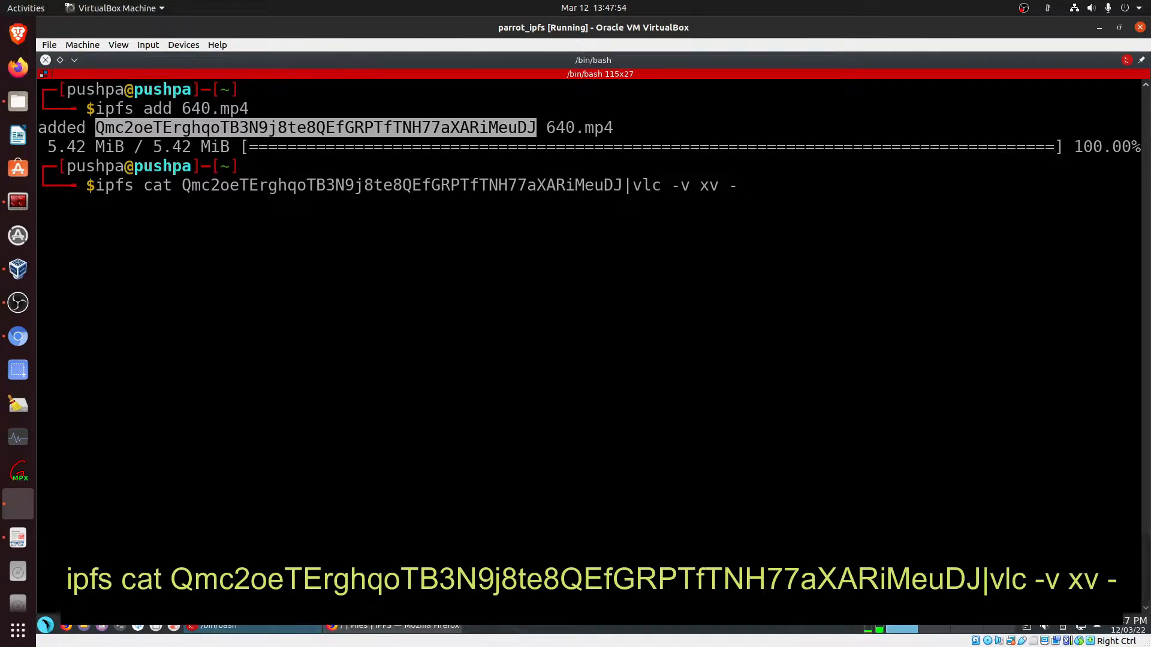
pyautogui.press('Return')
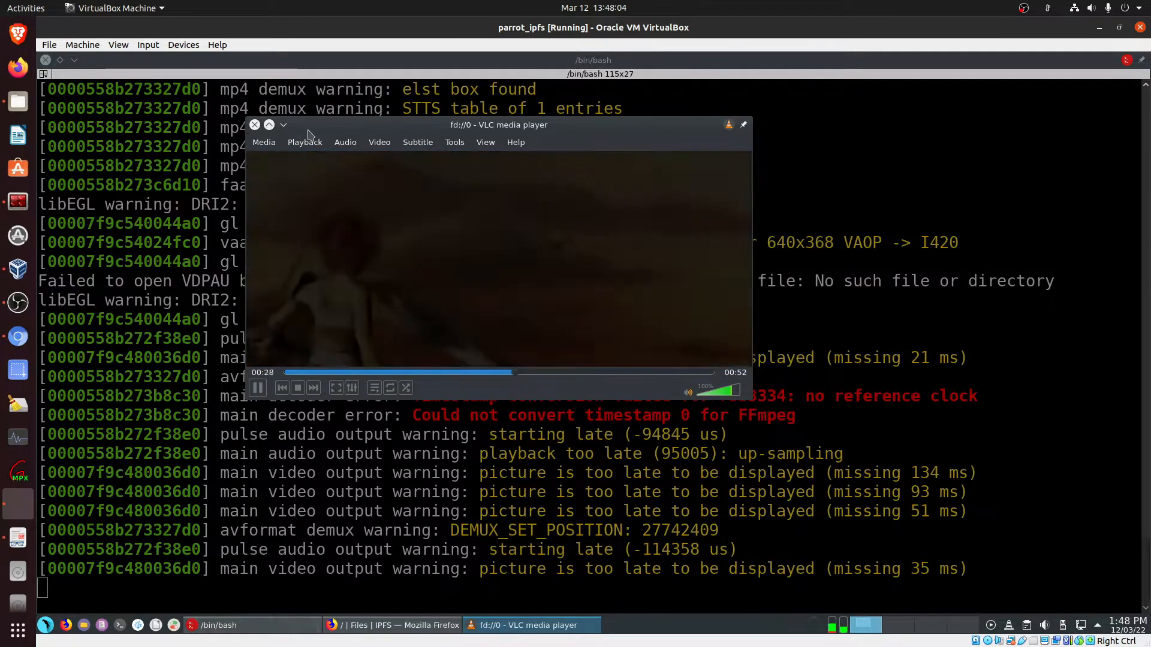
# - Close the VLC window and cancel the VirtualBox seamless-mode notice to return to the prompt
pyautogui.click(254, 125)
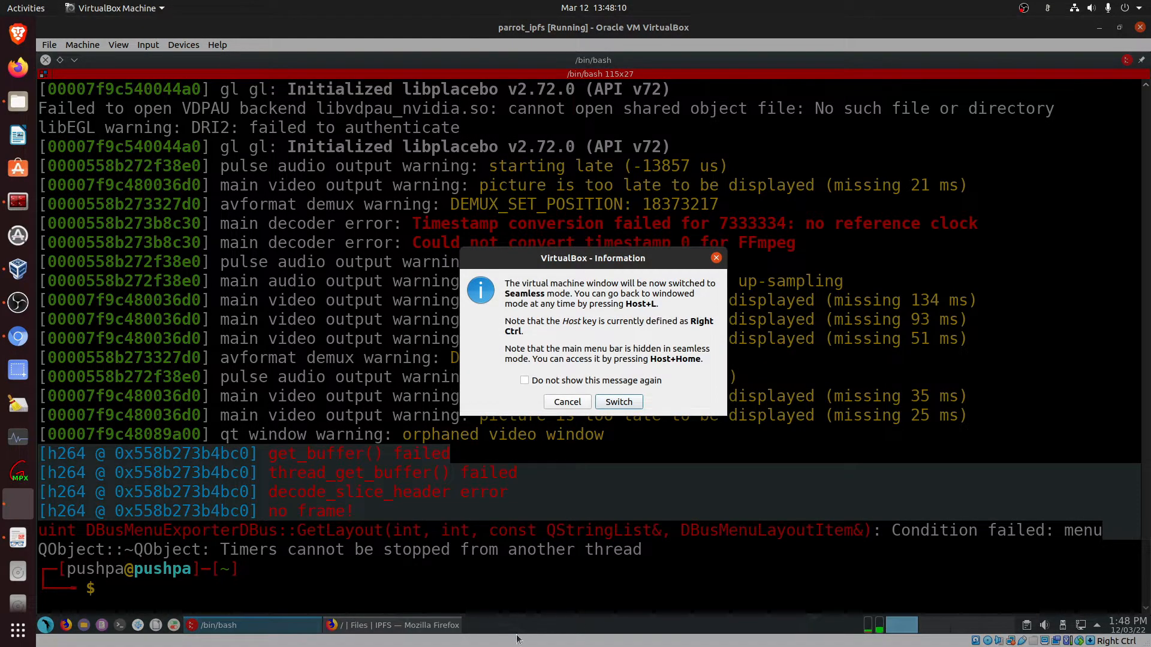
pyautogui.click(566, 402)
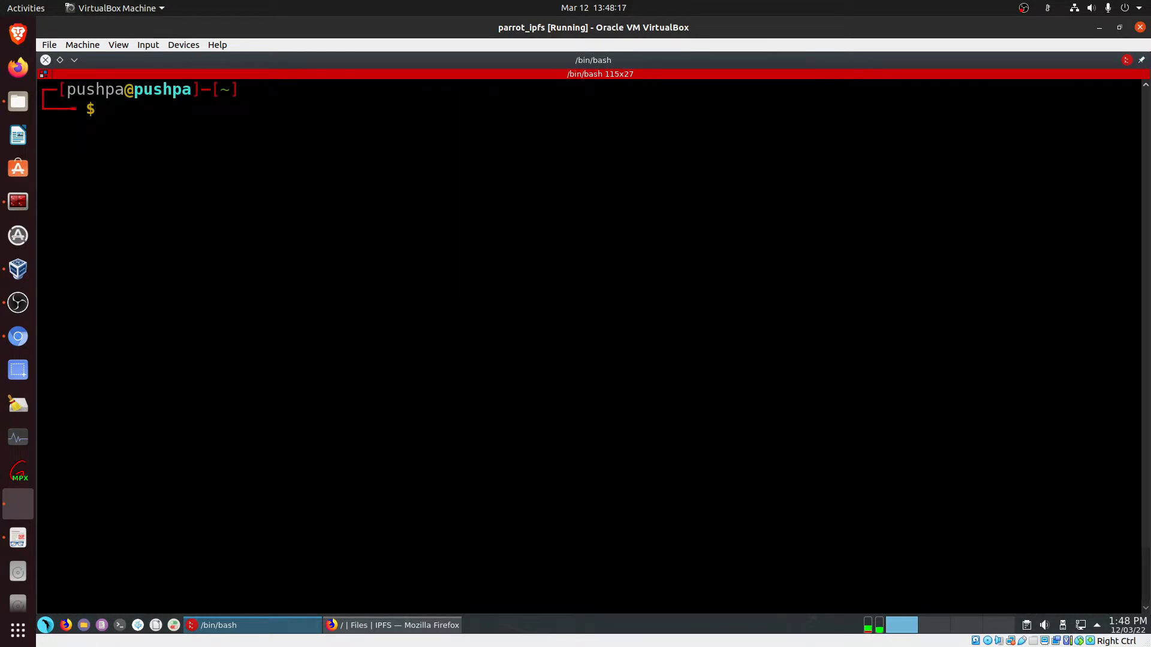
pyautogui.write('v')
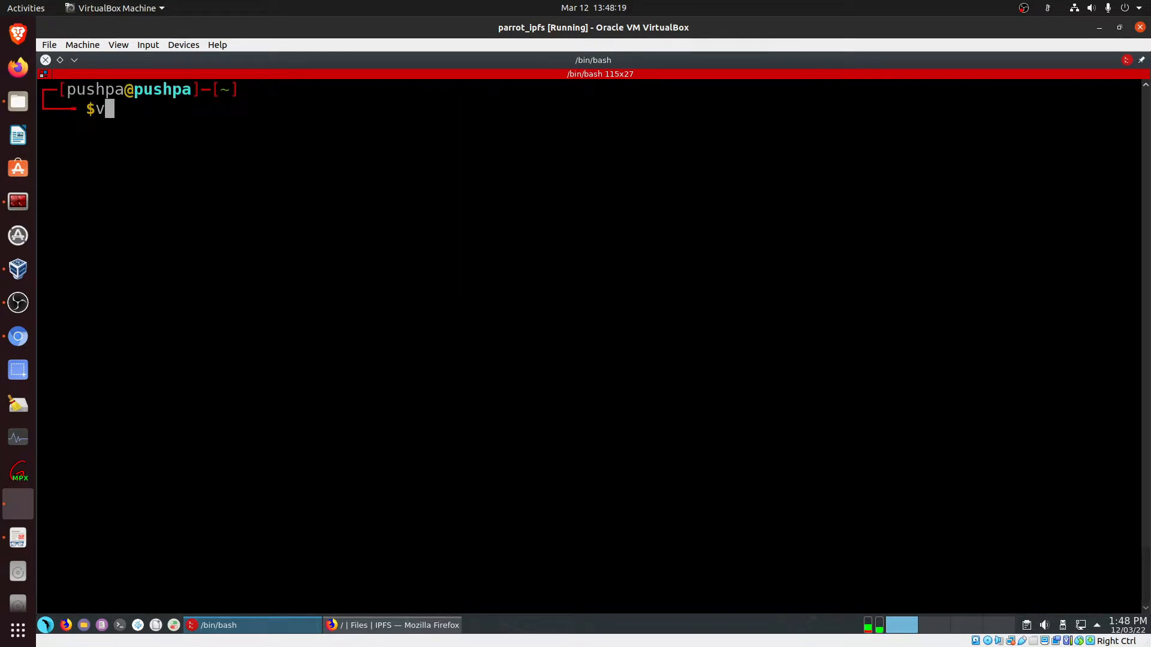
pyautogui.write('lc http')
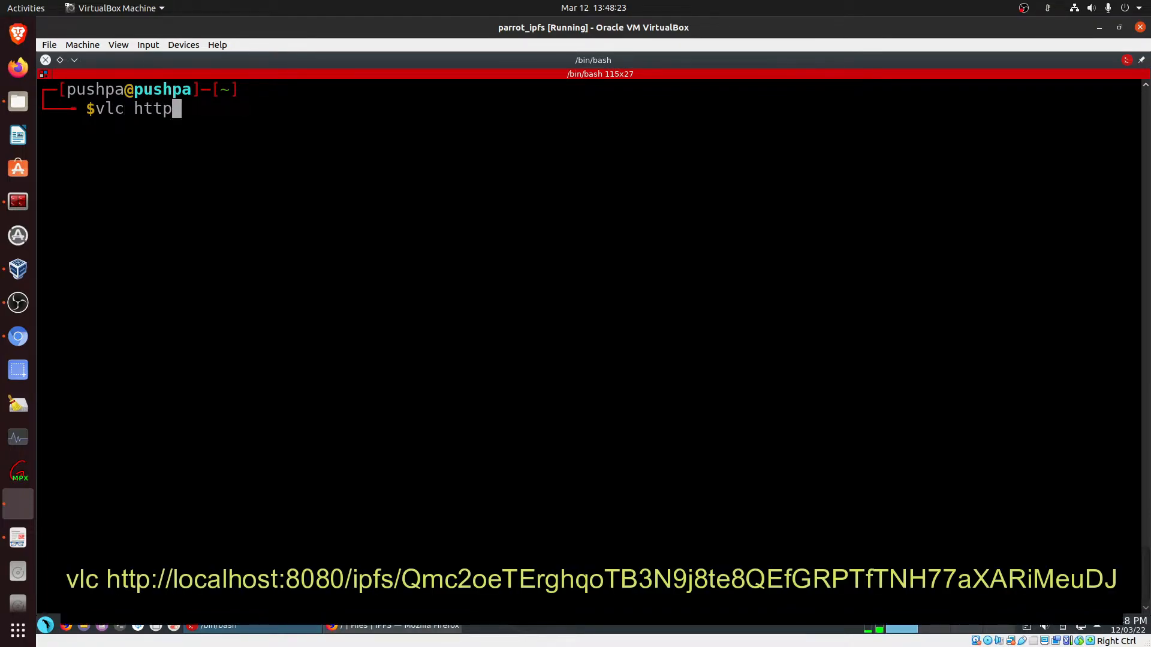
pyautogui.write('://')
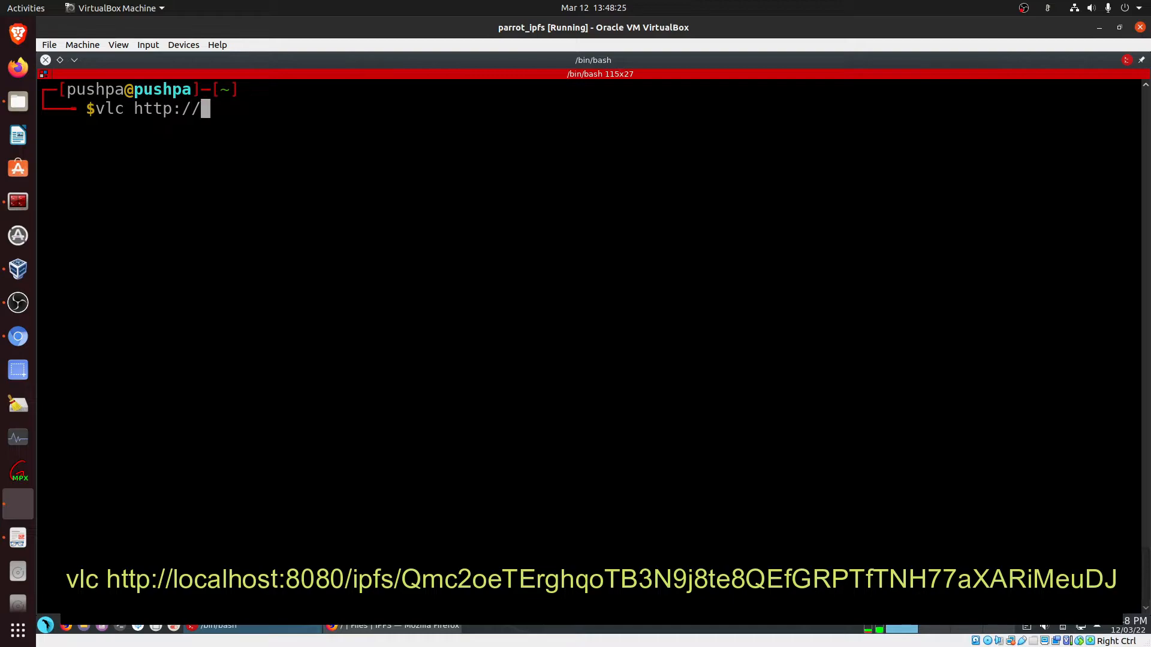
pyautogui.write('local')
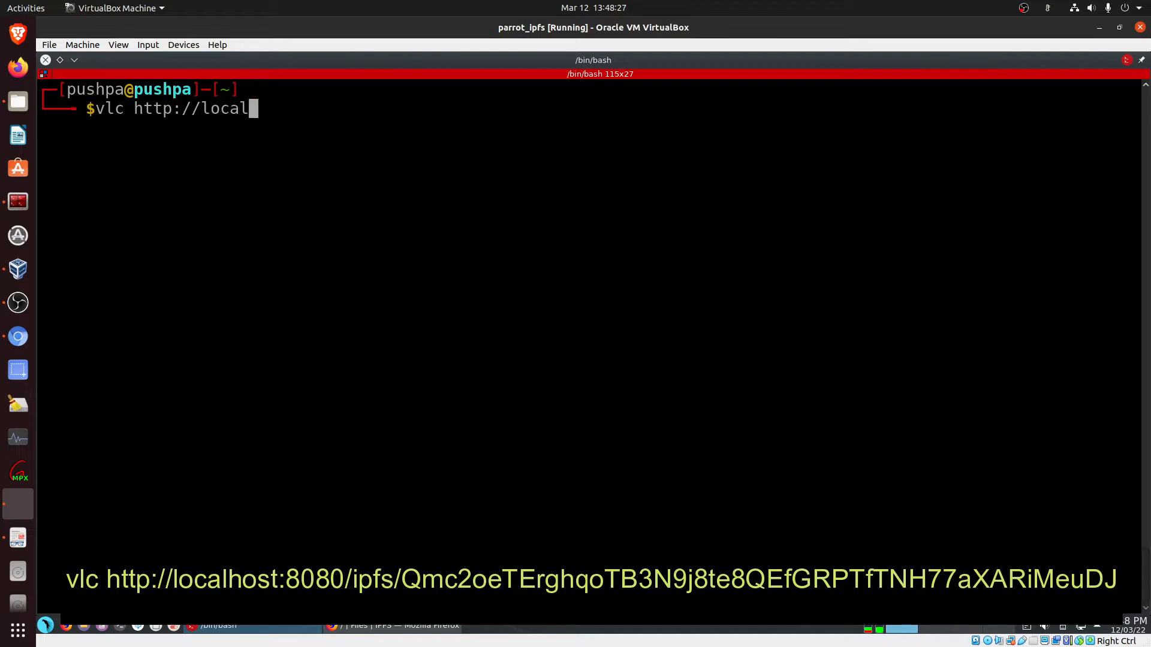
pyautogui.write('host')
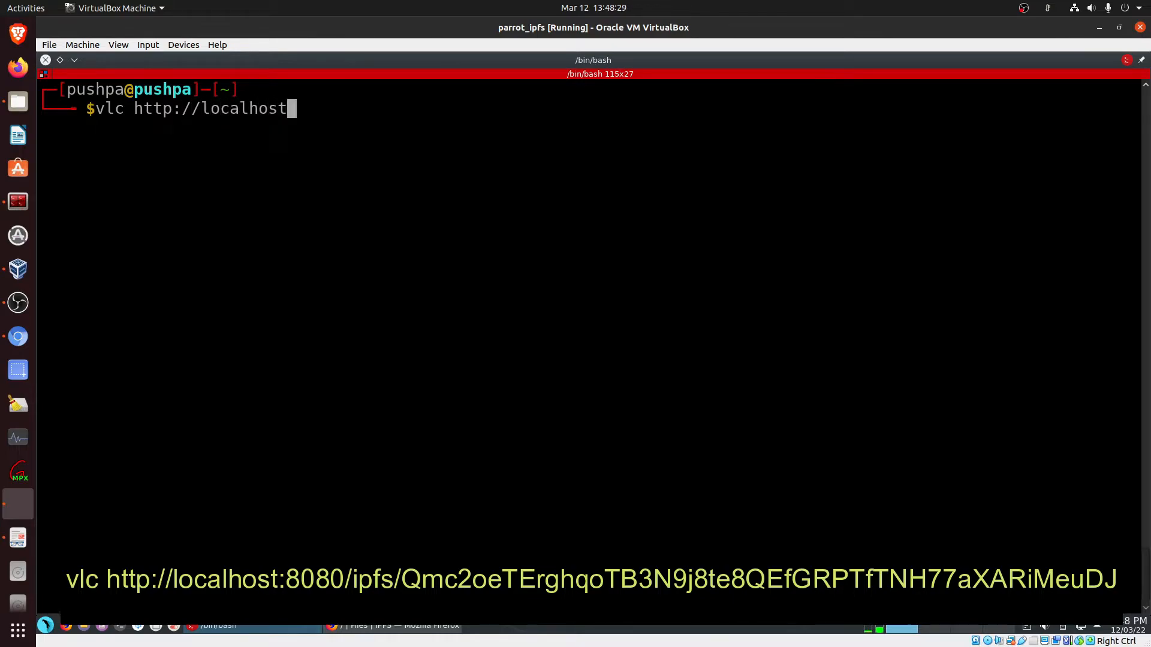
pyautogui.write(':8080/')
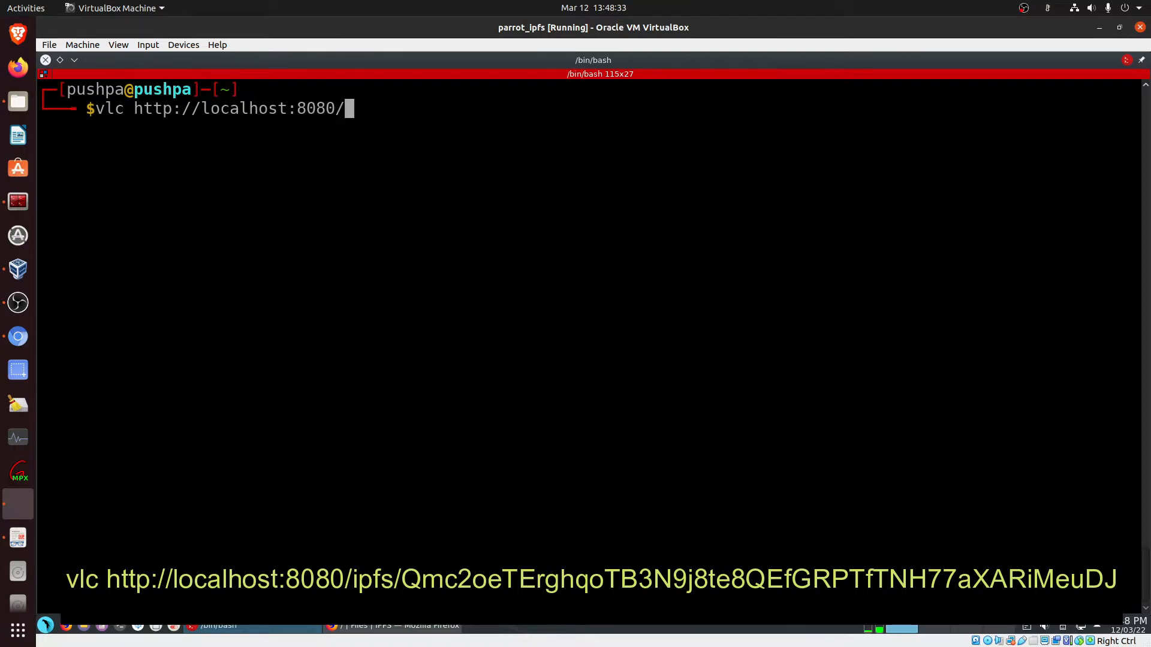
pyautogui.write('ips/Qmc2oeTErghqoTB3N9j8te8QEfGRPTfTNH77aXARiMeuDJ')
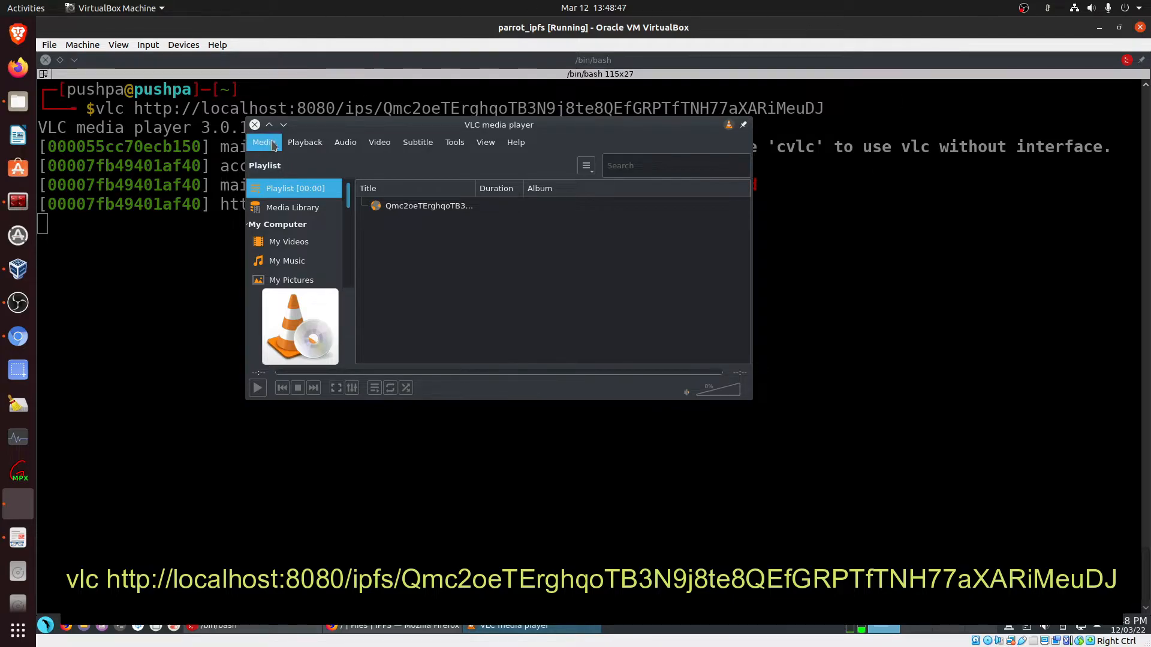
# - Quit VLC from its Media menu after the mistyped /ips/ path returns HTTP 404
pyautogui.click(254, 125)
pyautogui.write('vlc http://localhost:8080/ipfs/Qmc2oeTErghqoTB3N9j8te8QEfGRPTfTNH77aXARiMeuDJ')
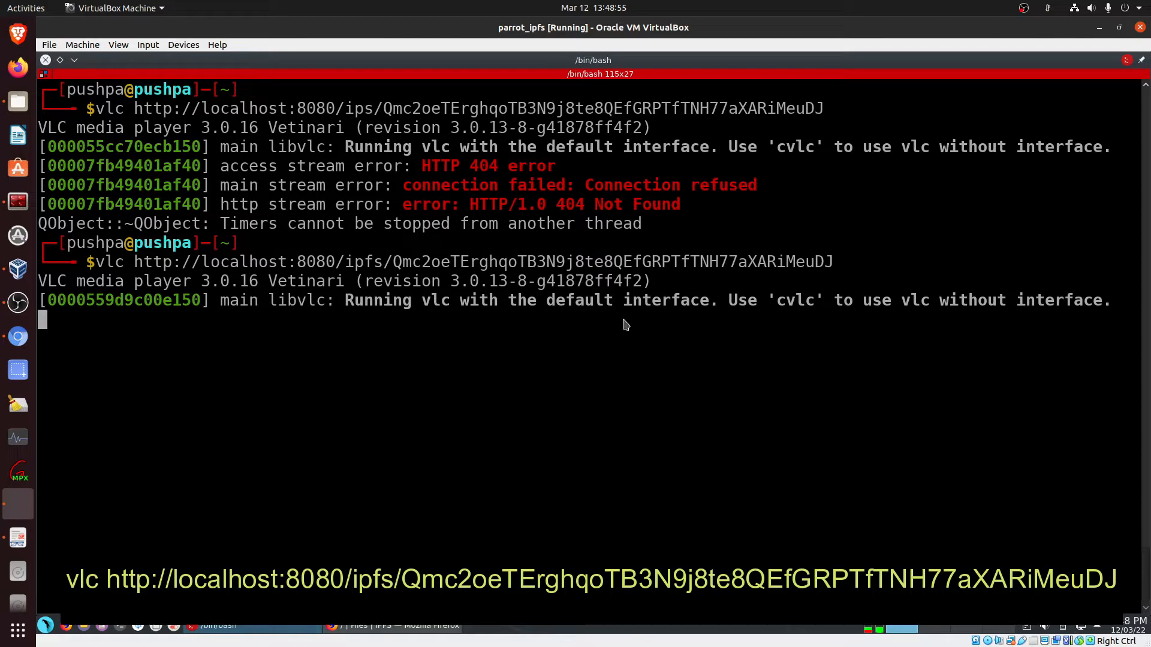
# - Rerun the command with the corrected '/ipfs/' URL so VLC plays the video from the gateway
pyautogui.press('Return')
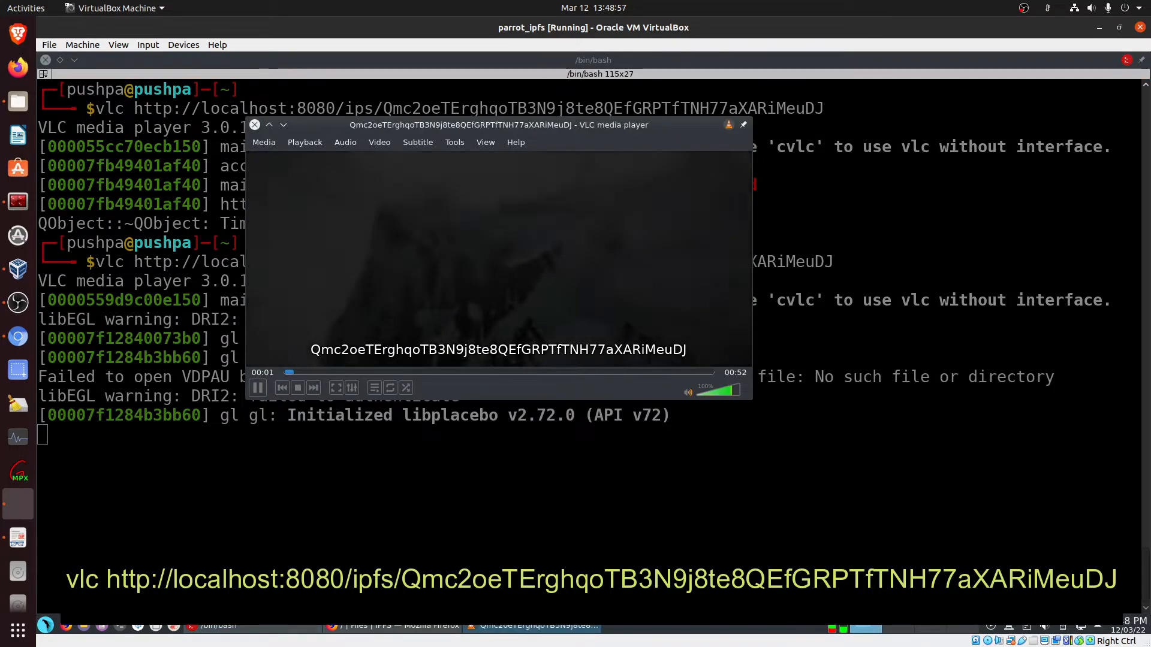